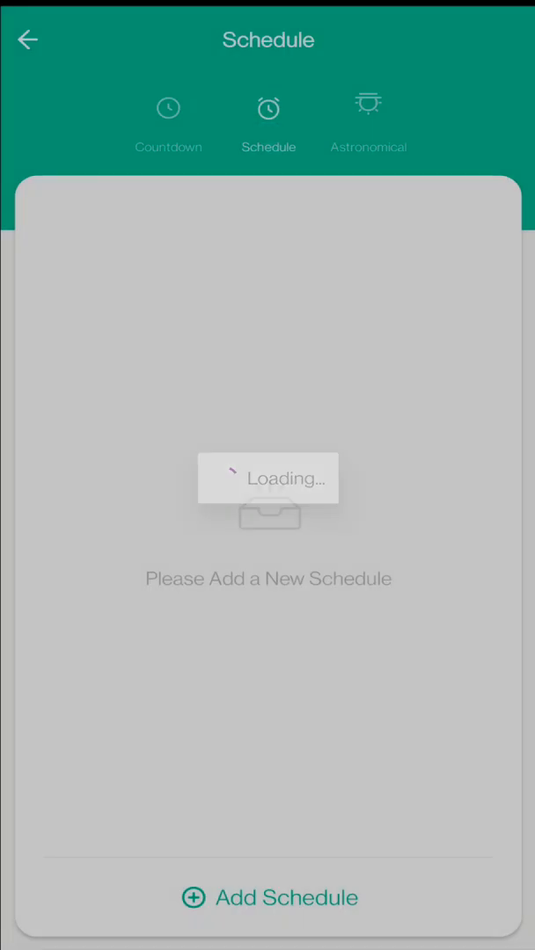
- View the Astronomical sunrise/sunset schedules, then return to the plug's Power Off screen
{"action": "left_click", "coordinate": [368, 119]}
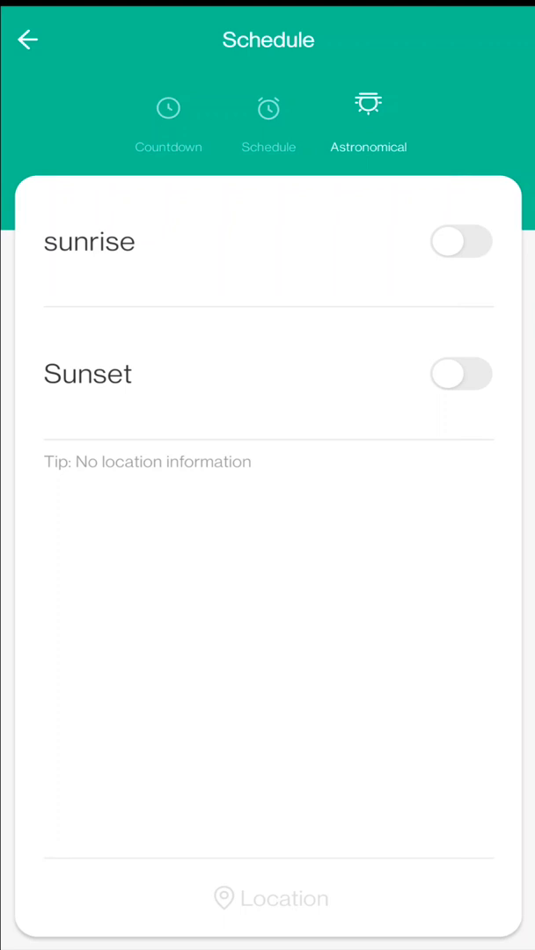
{"action": "left_click", "coordinate": [28, 40]}
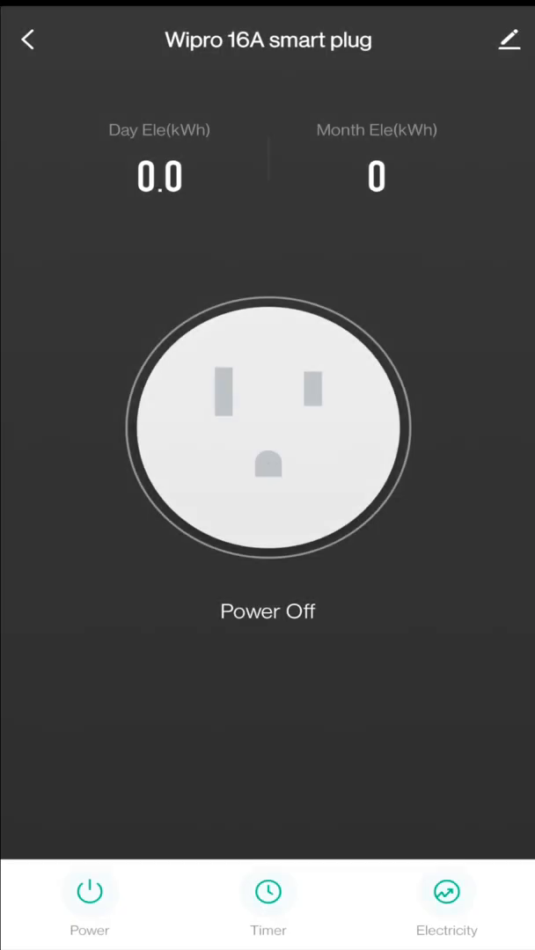
- Open the plug's Timer, view the Schedule tab, then return to the 2-minute Countdown tab
{"action": "left_click", "coordinate": [267, 903]}
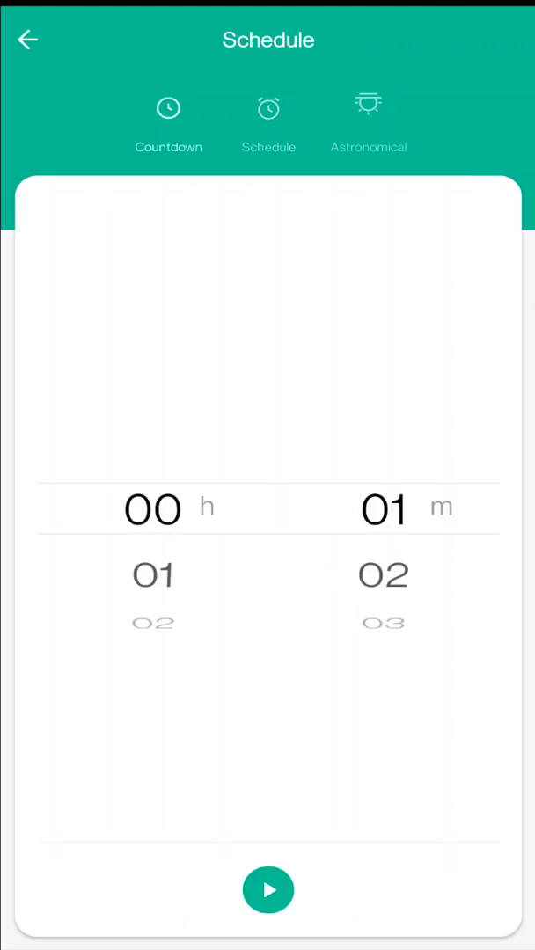
{"action": "left_click", "coordinate": [268, 118]}
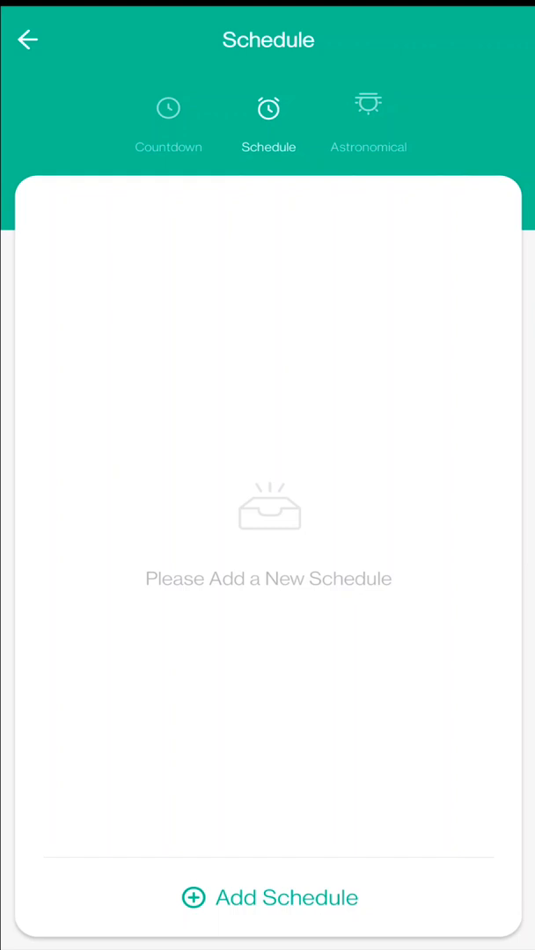
{"action": "left_click", "coordinate": [168, 119]}
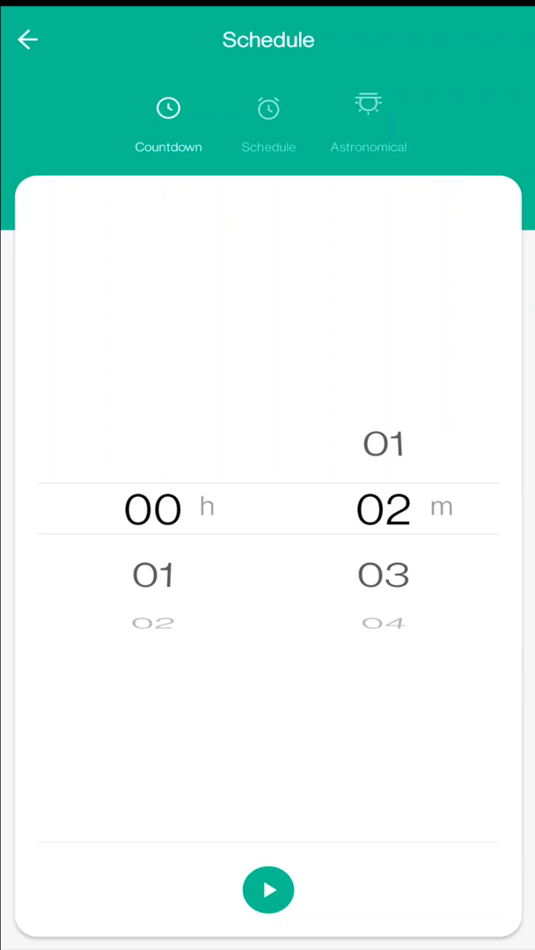
- Begin a new schedule from the Schedule tab, defaulting to 5:31 PM with Switch 1 ON
{"action": "left_click", "coordinate": [268, 119]}
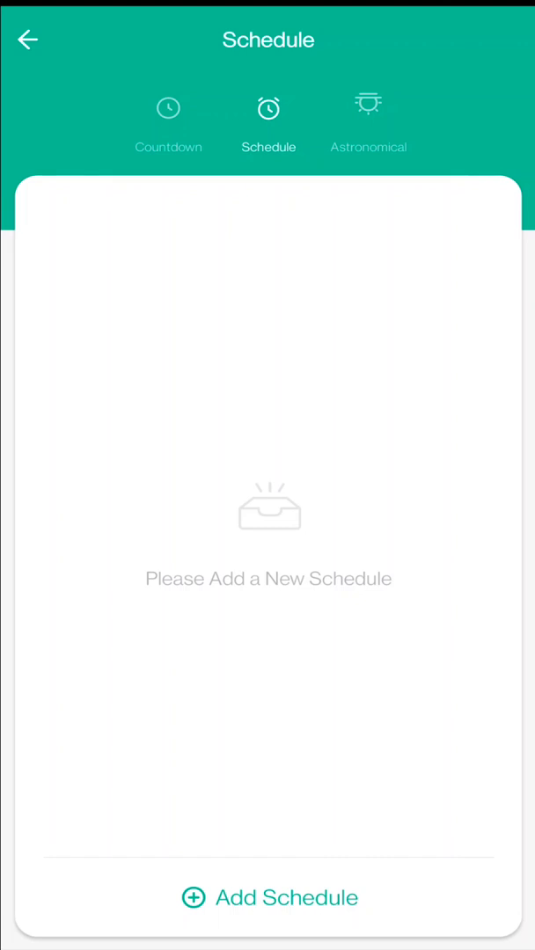
{"action": "left_click", "coordinate": [268, 898]}
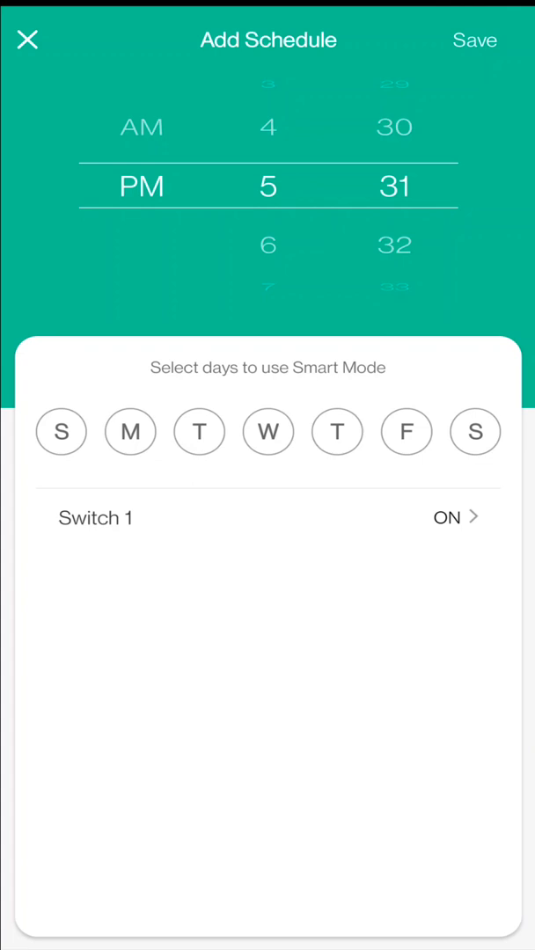
- Set the time to 7:30 AM every day with Switch 1 ON and save the schedule
{"action": "left_click_drag", "start_coordinate": [143, 176], "coordinate": [143, 264]}
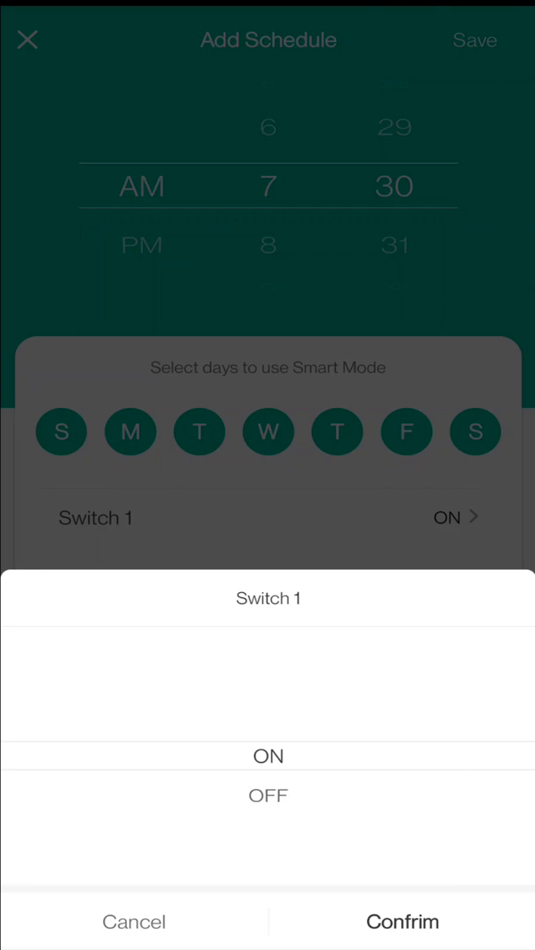
{"action": "left_click", "coordinate": [401, 922]}
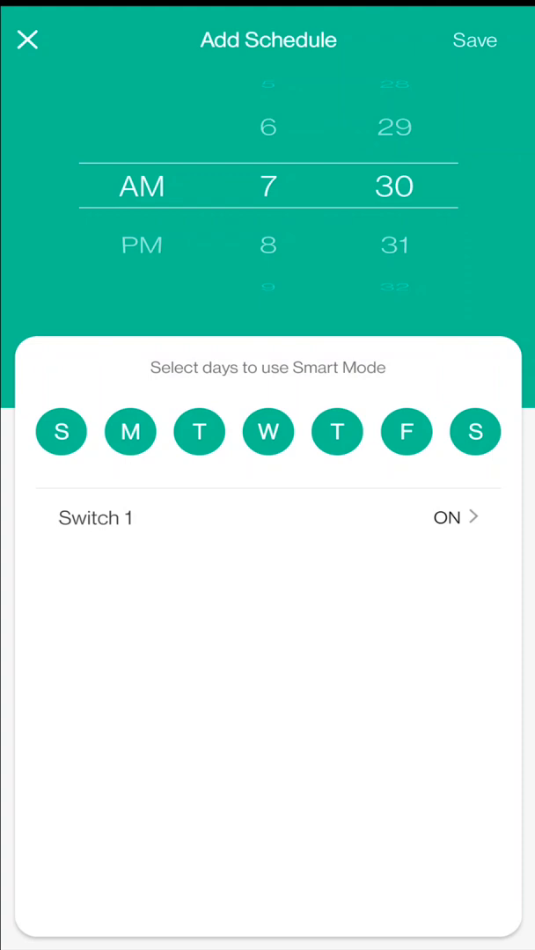
{"action": "left_click", "coordinate": [474, 39]}
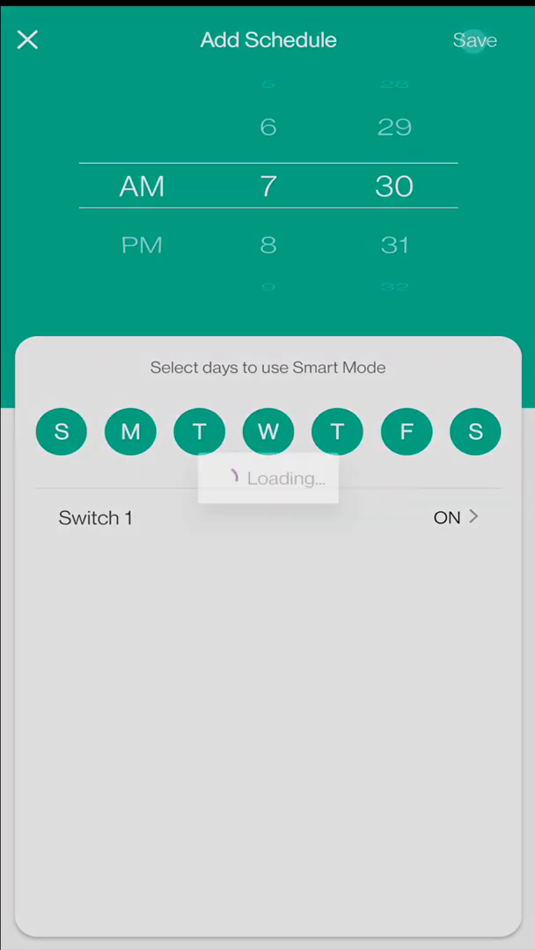
{"action": "left_click", "coordinate": [473, 40]}
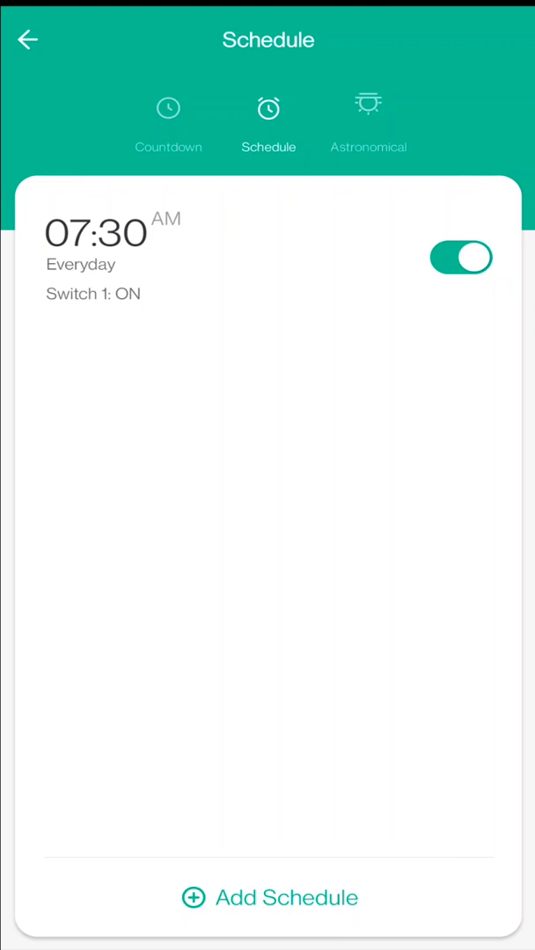
- Create and save a 7:40 AM schedule on all seven days with Switch 1 OFF
{"action": "left_click", "coordinate": [269, 897]}
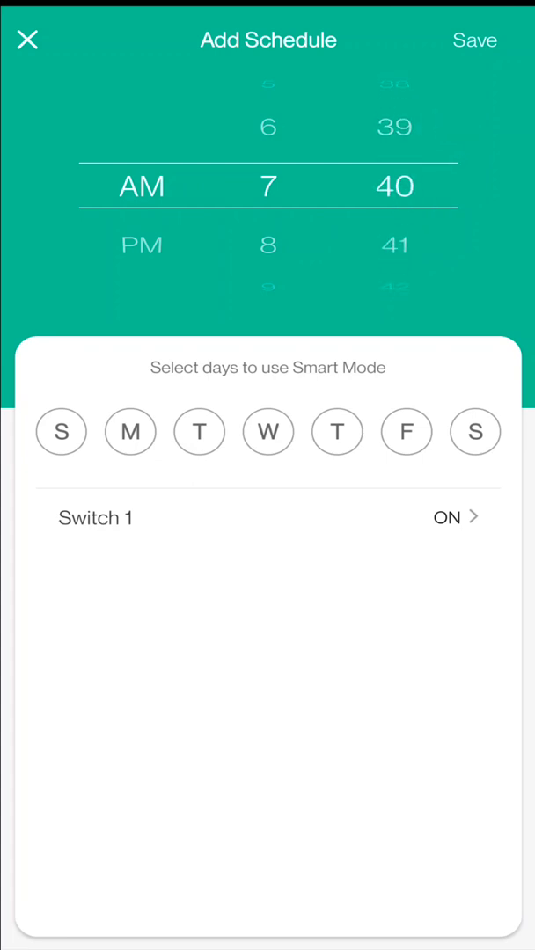
{"action": "left_click", "coordinate": [61, 432]}
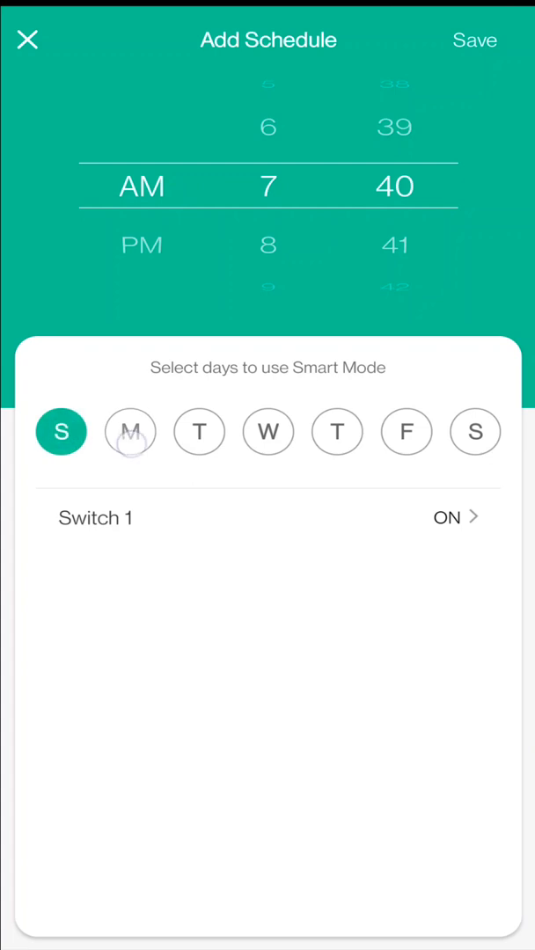
{"action": "left_click", "coordinate": [131, 431]}
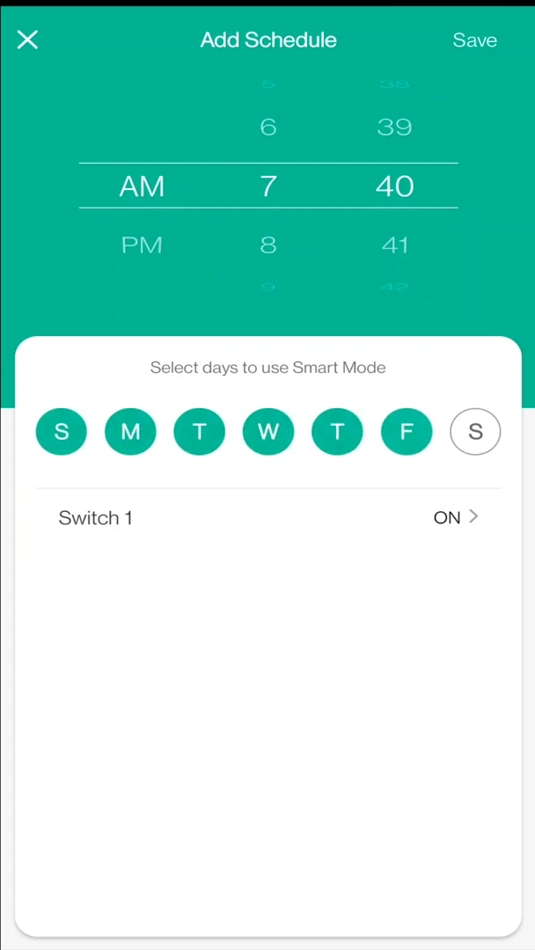
{"action": "left_click", "coordinate": [474, 431]}
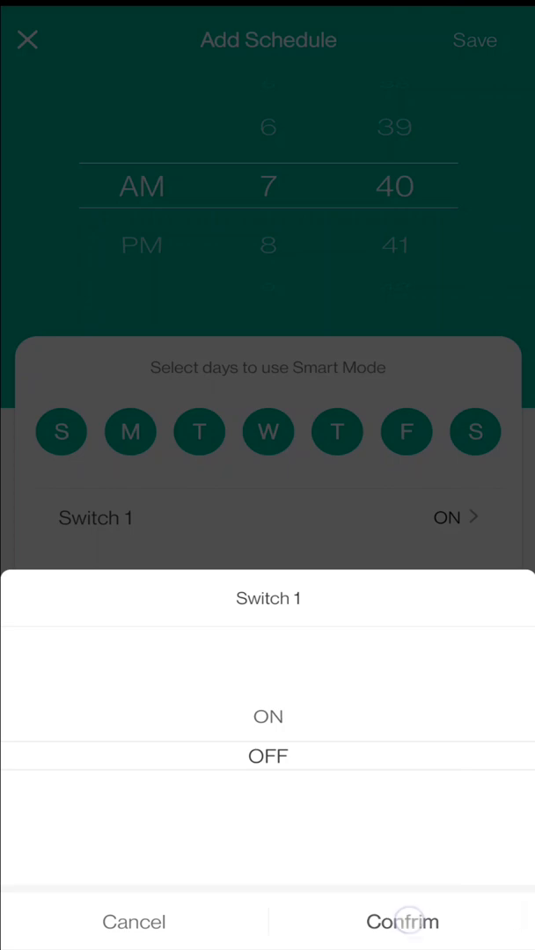
{"action": "left_click", "coordinate": [402, 921]}
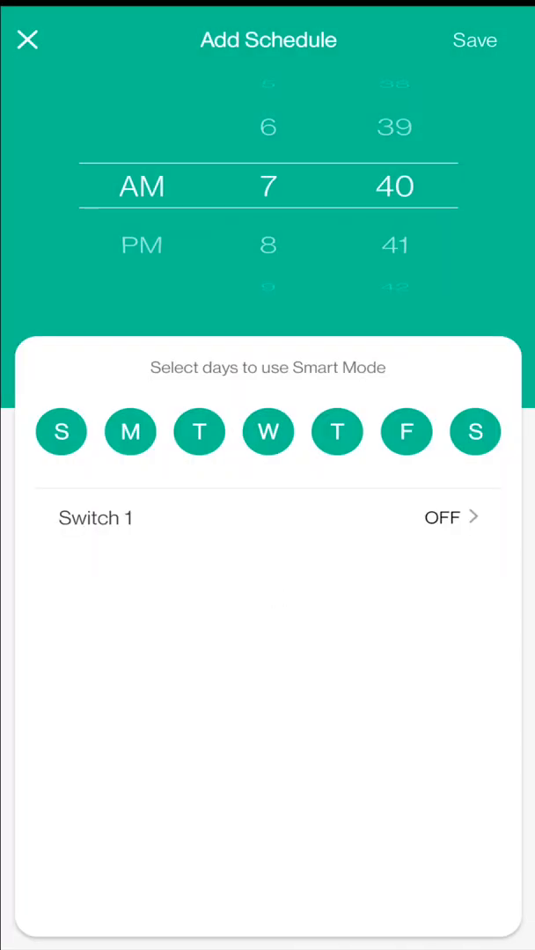
{"action": "left_click", "coordinate": [473, 40]}
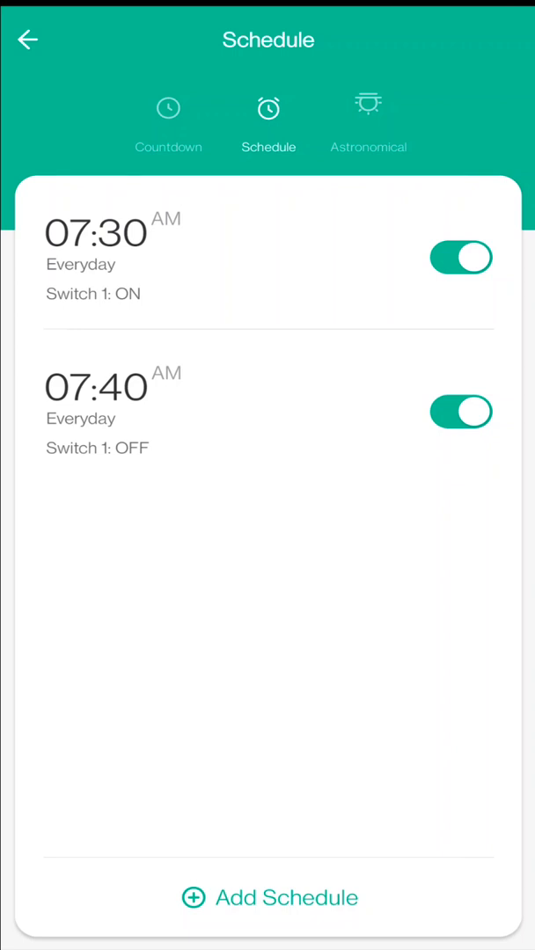
- Toggle the 7:30 AM and 7:40 AM schedules off, then back on
{"action": "left_click", "coordinate": [460, 258]}
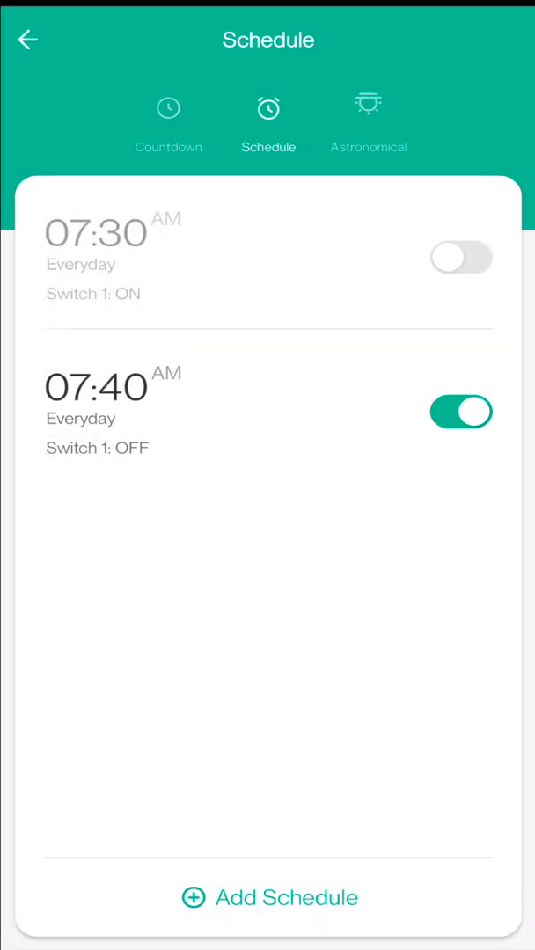
{"action": "left_click", "coordinate": [460, 411]}
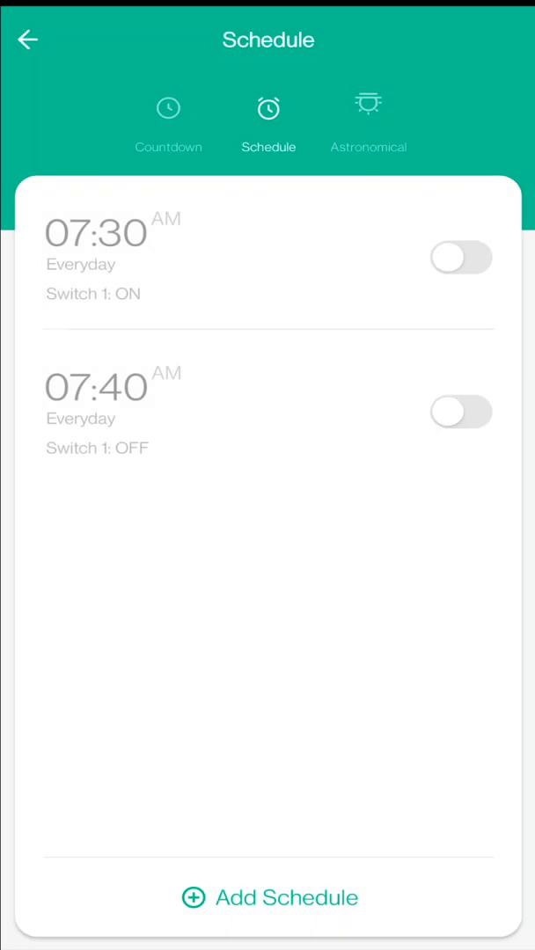
{"action": "left_click", "coordinate": [460, 256]}
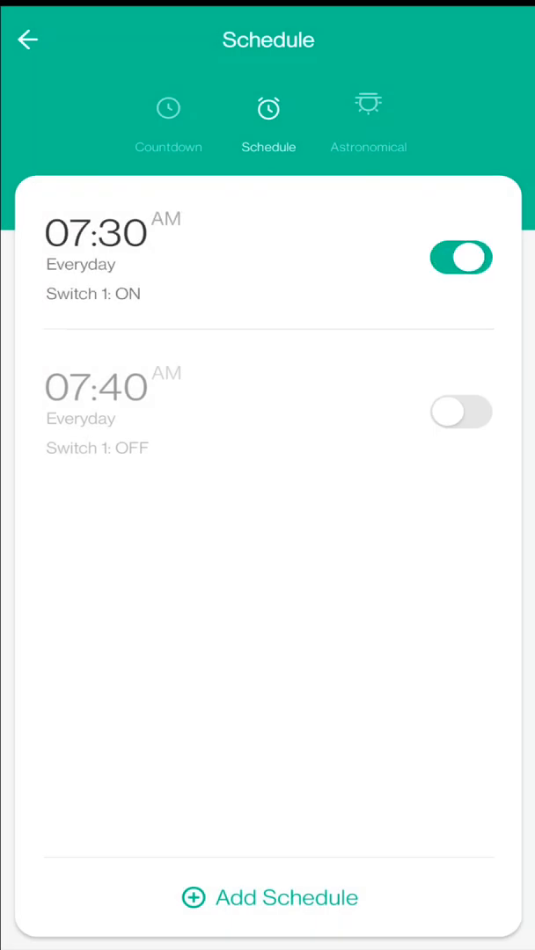
{"action": "left_click", "coordinate": [461, 412]}
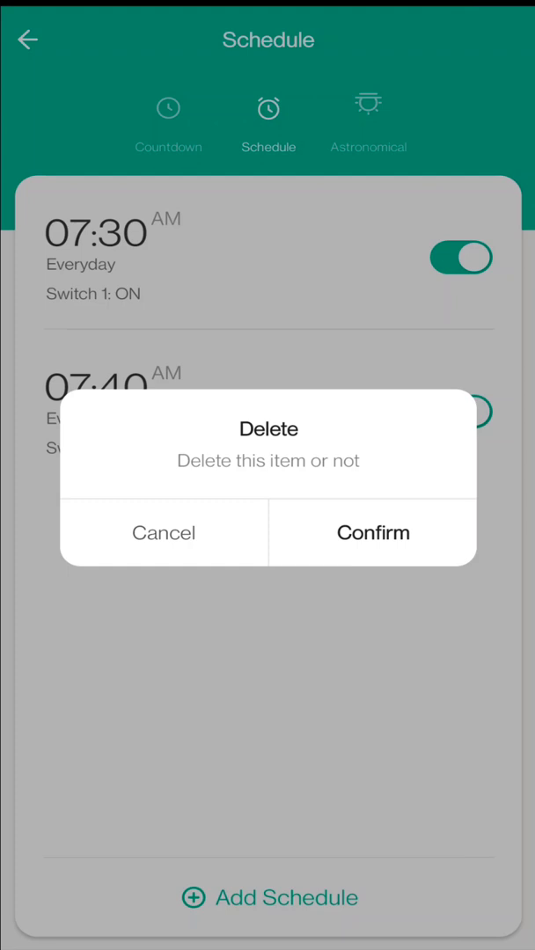
- Delete the 7:30 AM schedule, then save a one-time 5:38 PM schedule with Switch 1 OFF
{"action": "left_click", "coordinate": [372, 532]}
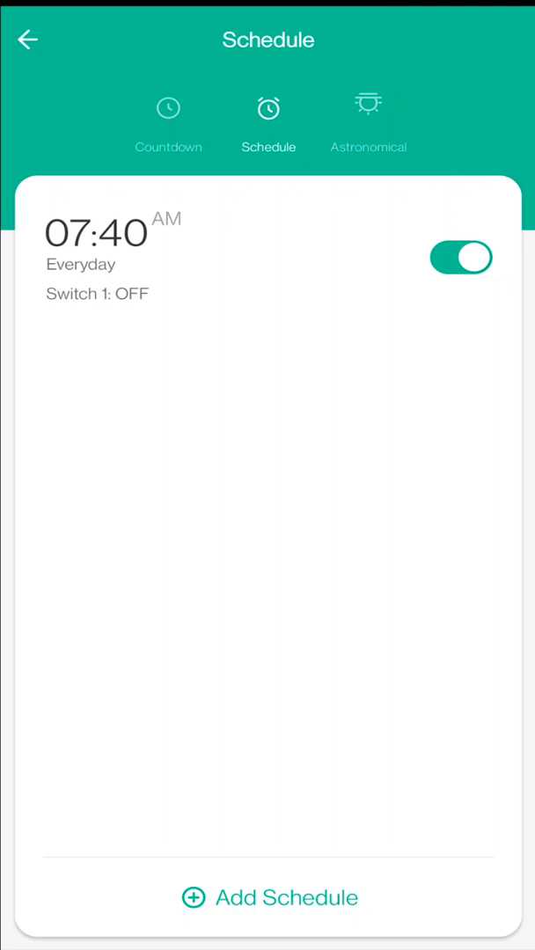
{"action": "left_click", "coordinate": [268, 897]}
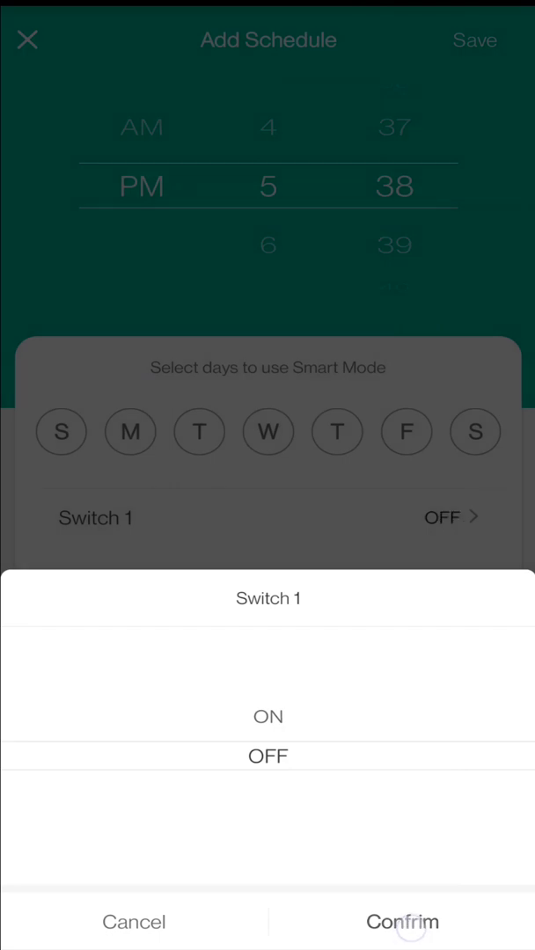
{"action": "left_click", "coordinate": [402, 920]}
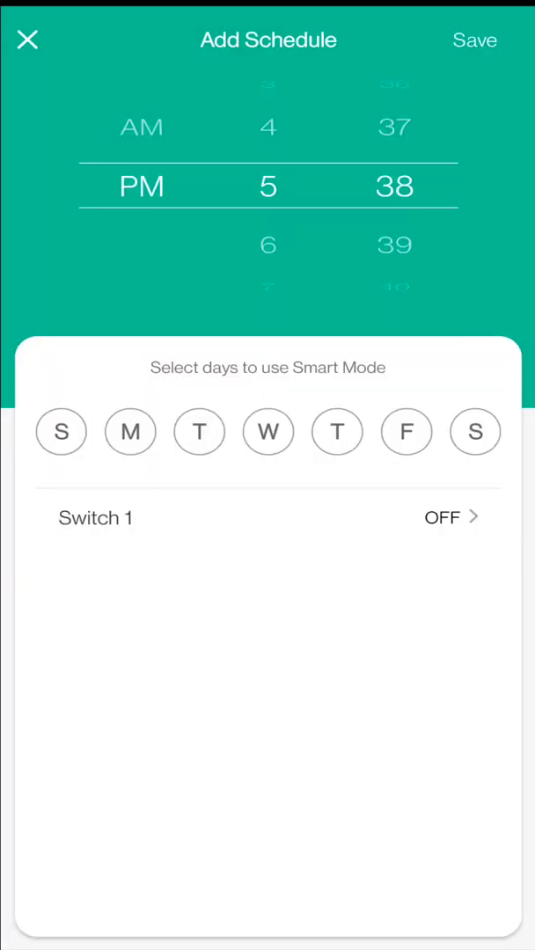
{"action": "left_click", "coordinate": [474, 40]}
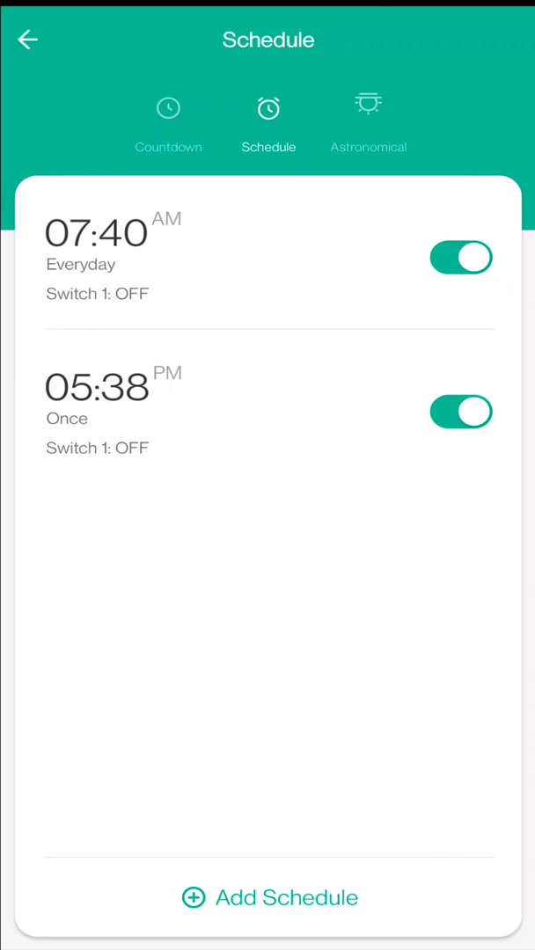
- Switch off the 05:38 PM Once schedule, leaving the everyday 7:40 AM schedule enabled
{"action": "left_click", "coordinate": [460, 413]}
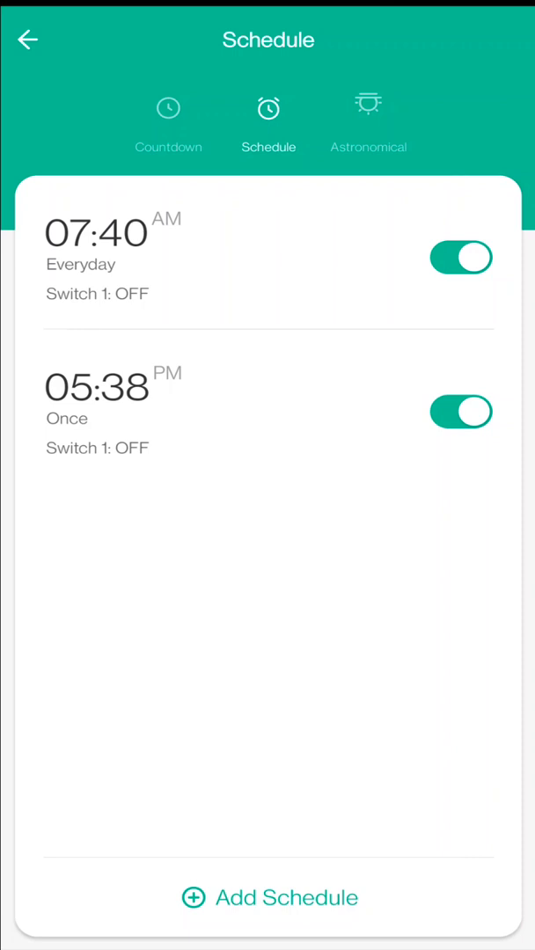
{"action": "left_click", "coordinate": [460, 411]}
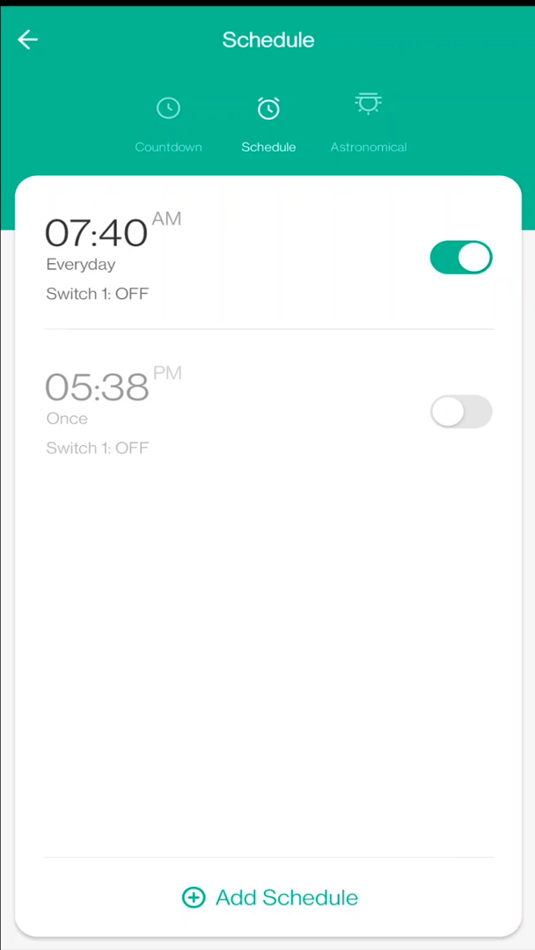
{"action": "left_click", "coordinate": [368, 110]}
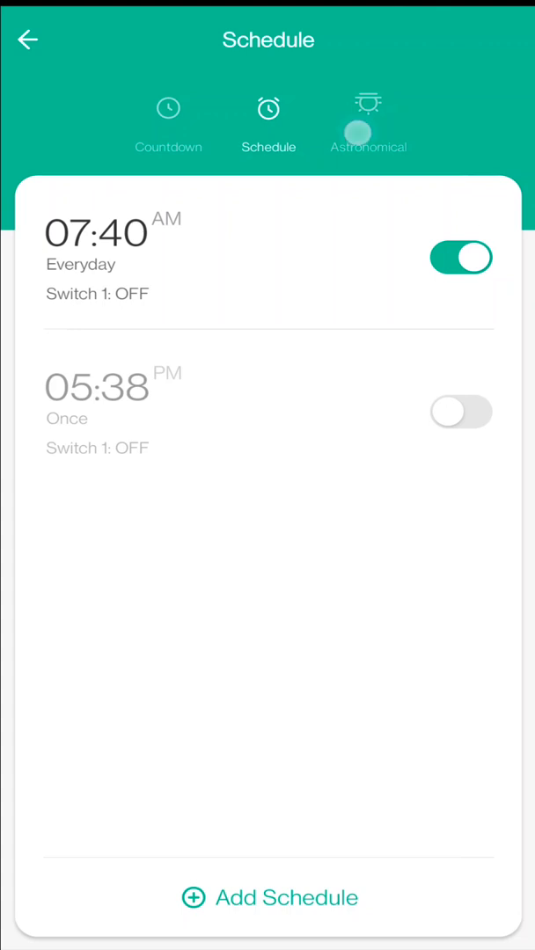
- Set the sunrise schedule to After 0h 15m with Switch 1 OFF and save it
{"action": "left_click", "coordinate": [367, 124]}
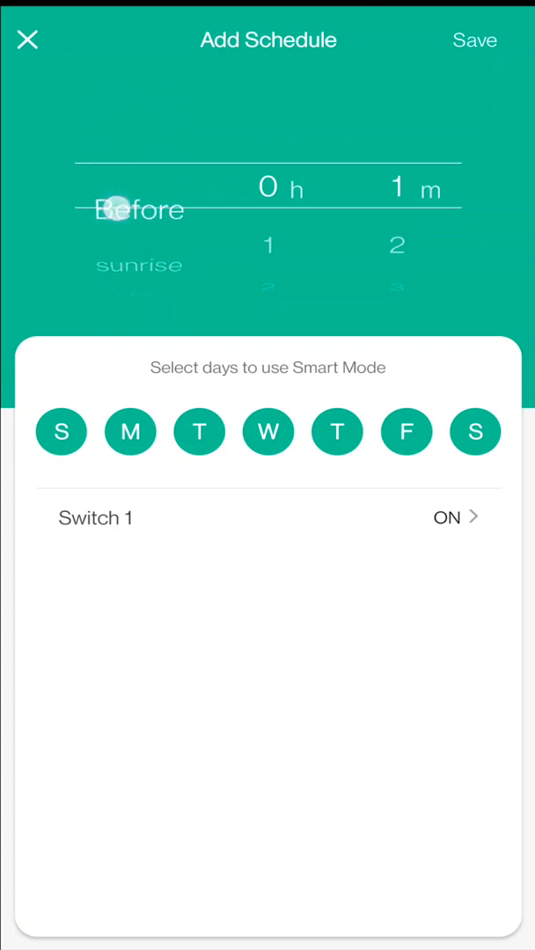
{"action": "scroll", "scroll_direction": "down", "scroll_amount": 3}
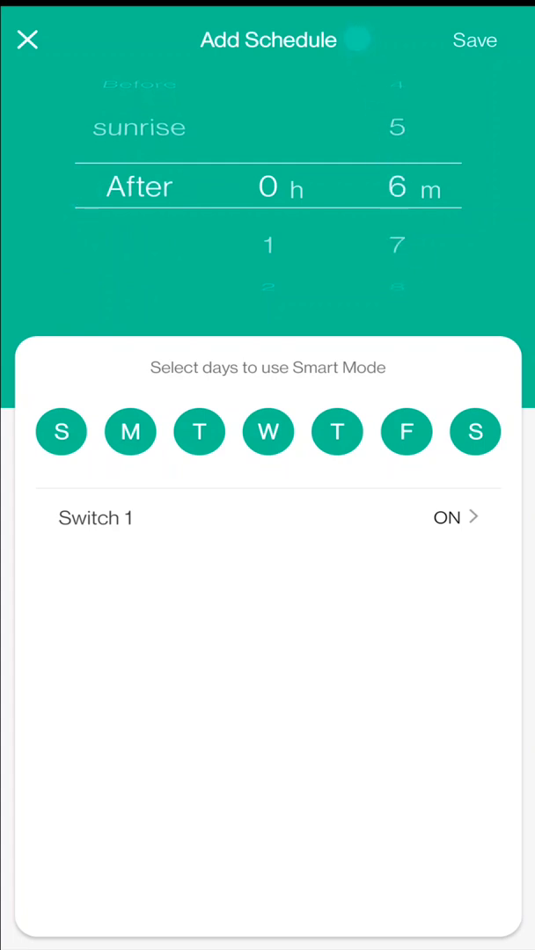
{"action": "scroll", "scroll_direction": "down", "scroll_amount": 3}
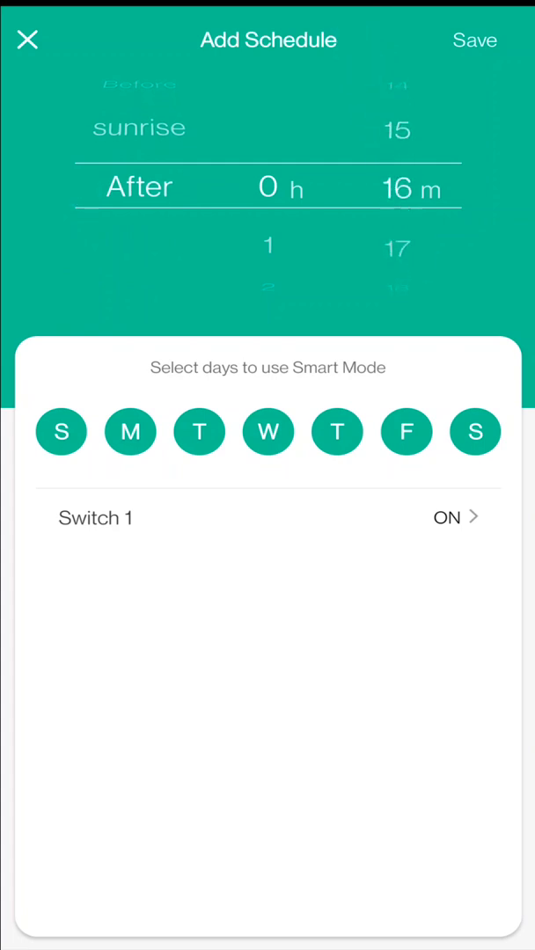
{"action": "scroll", "scroll_direction": "down", "scroll_amount": 3}
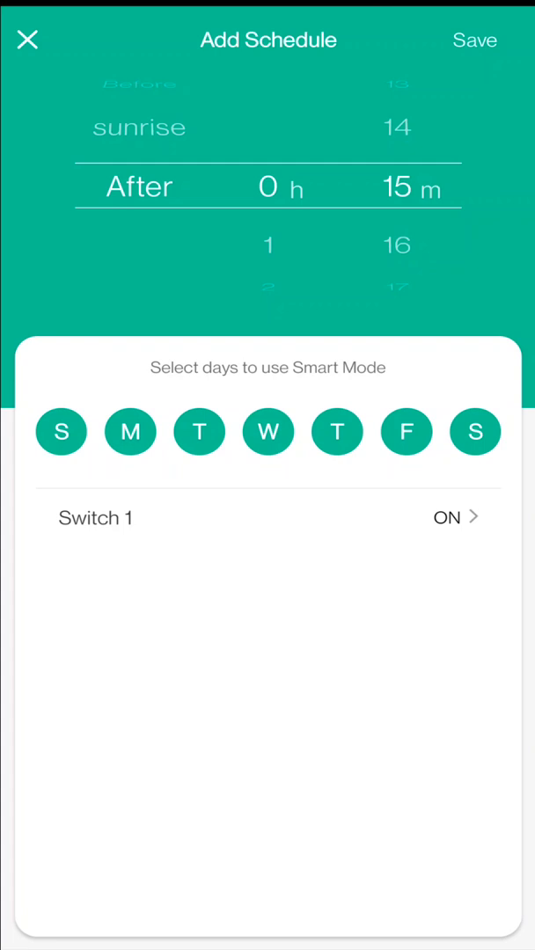
{"action": "left_click", "coordinate": [446, 517]}
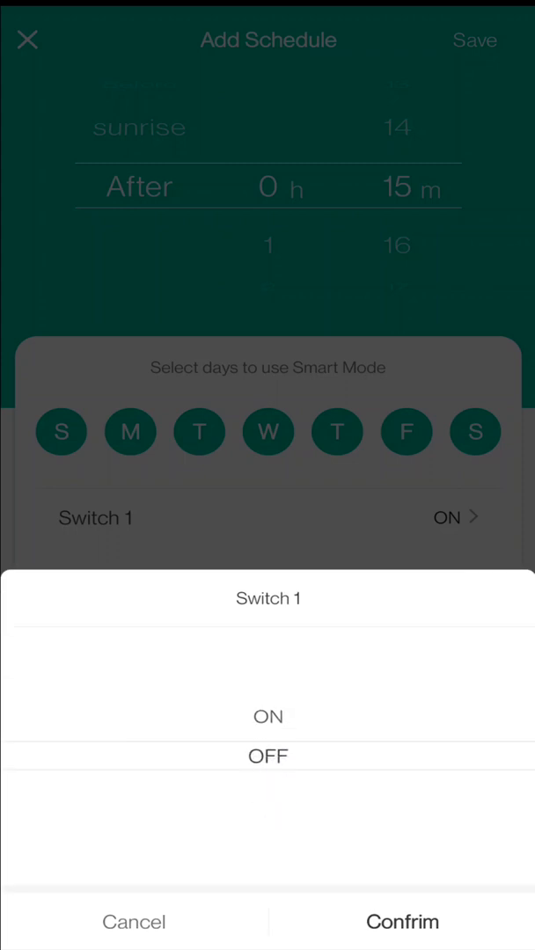
{"action": "left_click", "coordinate": [402, 922]}
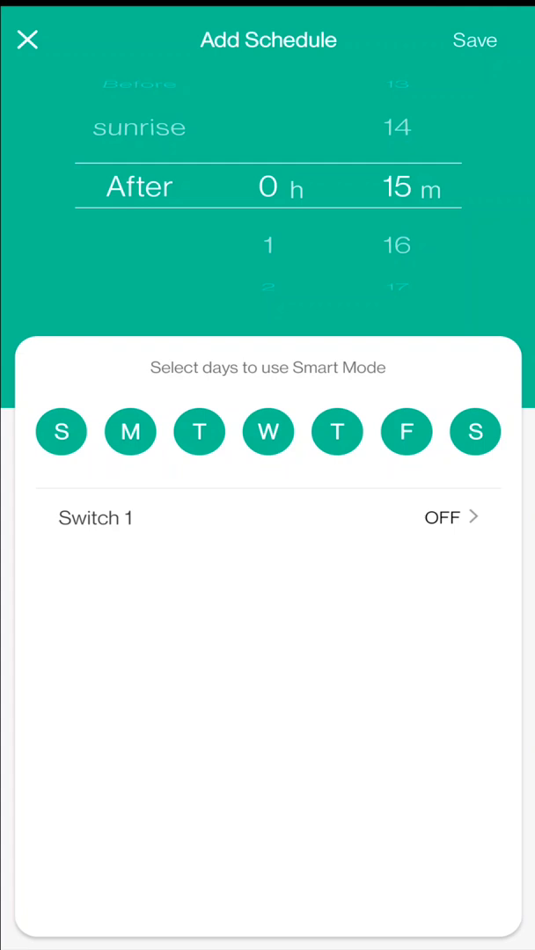
{"action": "left_click", "coordinate": [474, 40]}
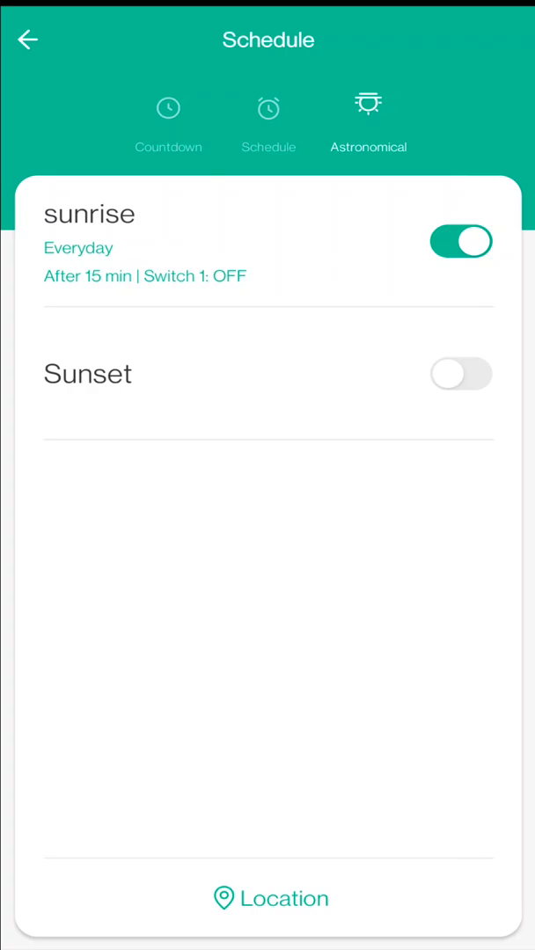
{"action": "left_click", "coordinate": [268, 898]}
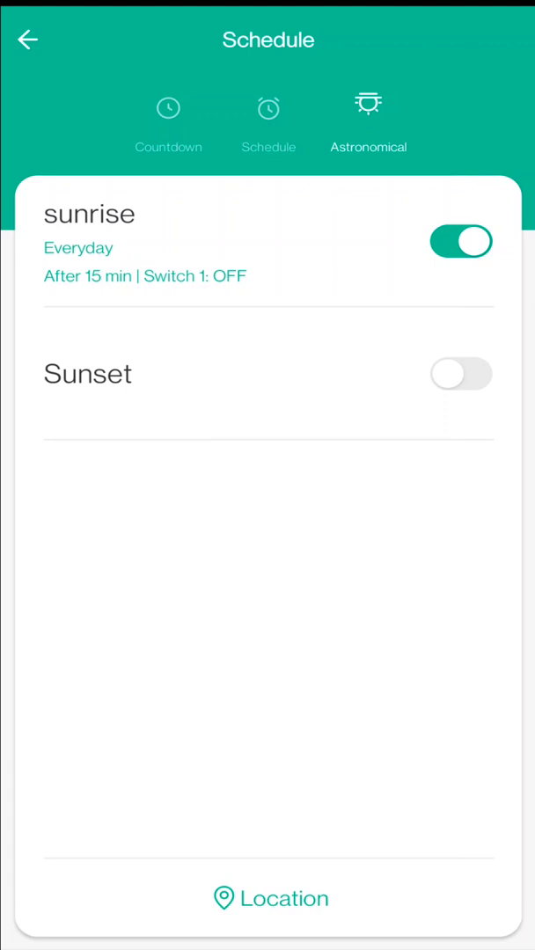
- Set the sunset schedule to Before 0h 10m with Switch 1 ON and save it
{"action": "left_click", "coordinate": [88, 373]}
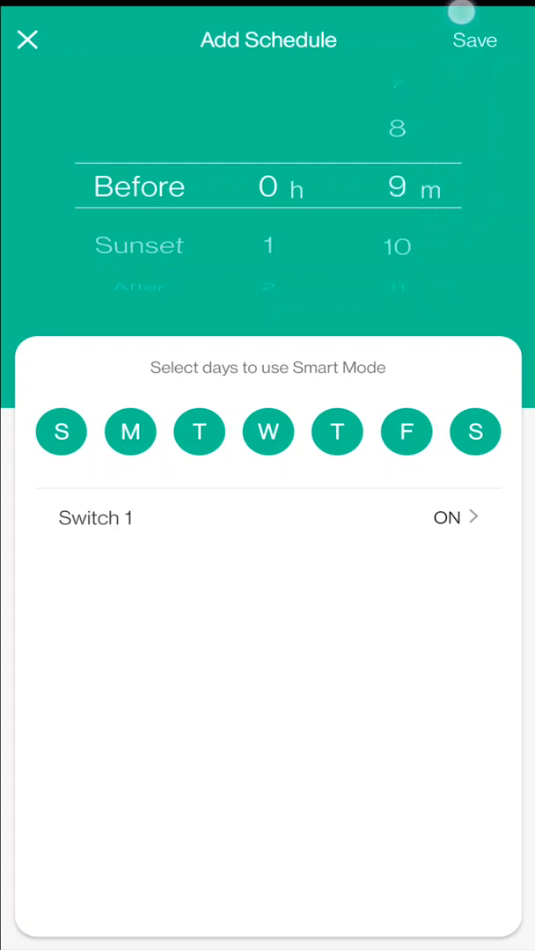
{"action": "scroll", "scroll_direction": "down", "scroll_amount": 3}
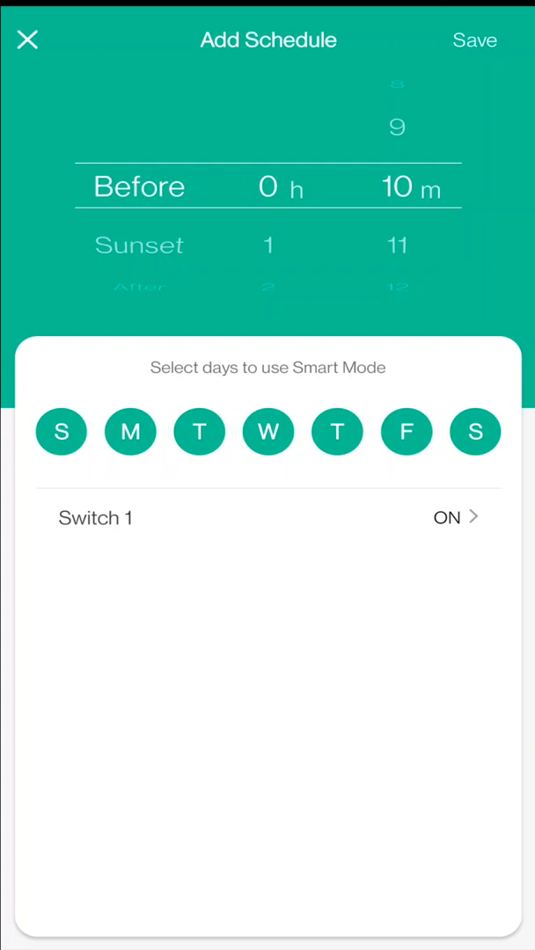
{"action": "left_click", "coordinate": [474, 39]}
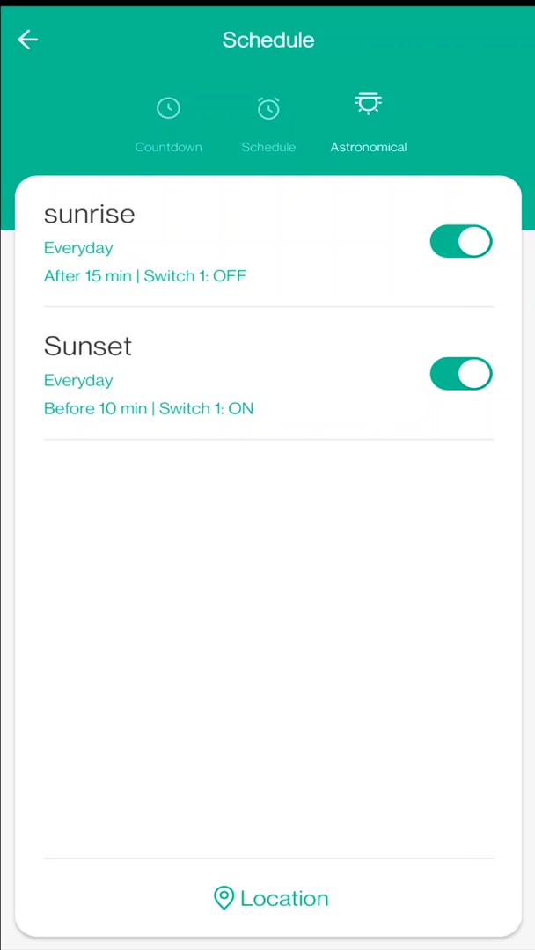
- Toggle off the sunrise and sunset schedules, cancel deletion, and confirm the 7:40 AM schedule stays on
{"action": "left_click", "coordinate": [460, 241]}
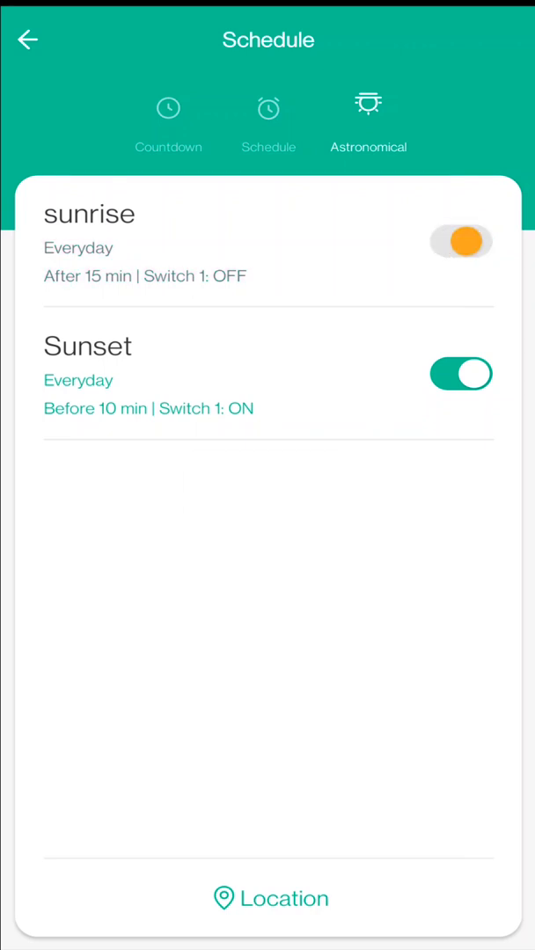
{"action": "left_click", "coordinate": [460, 374]}
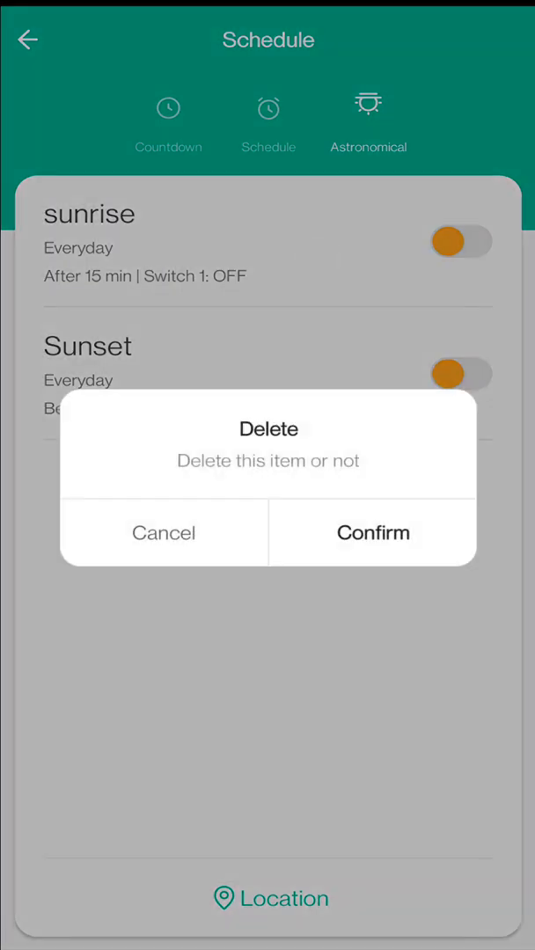
{"action": "left_click", "coordinate": [373, 532]}
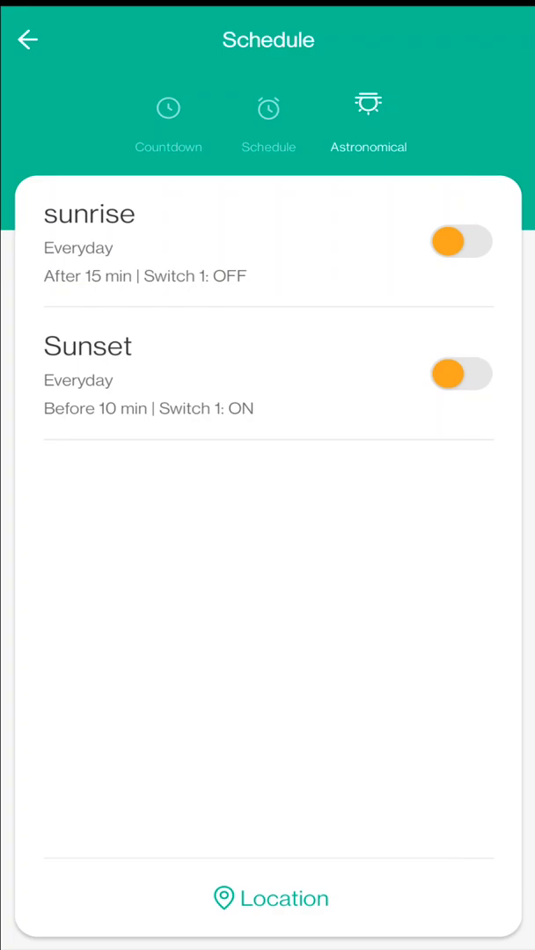
{"action": "left_click", "coordinate": [268, 123]}
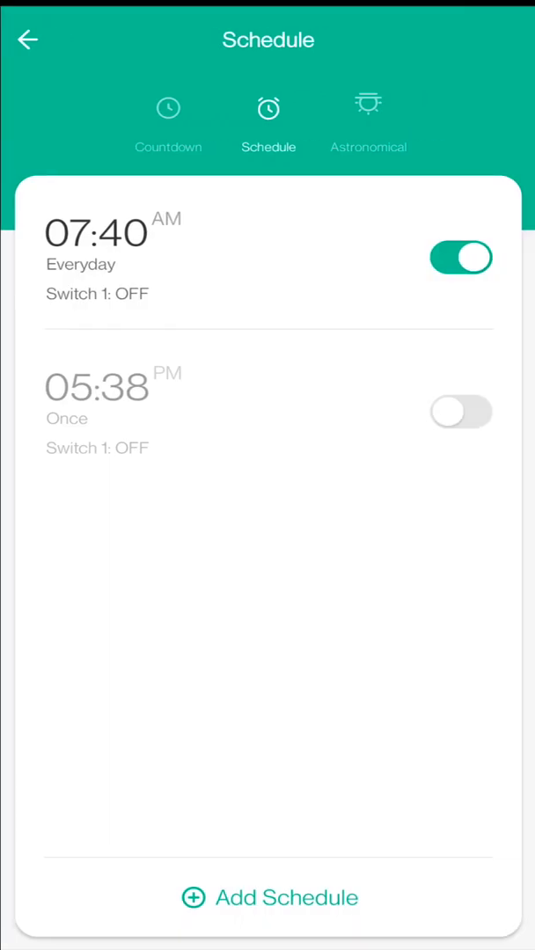
{"action": "left_click", "coordinate": [369, 123]}
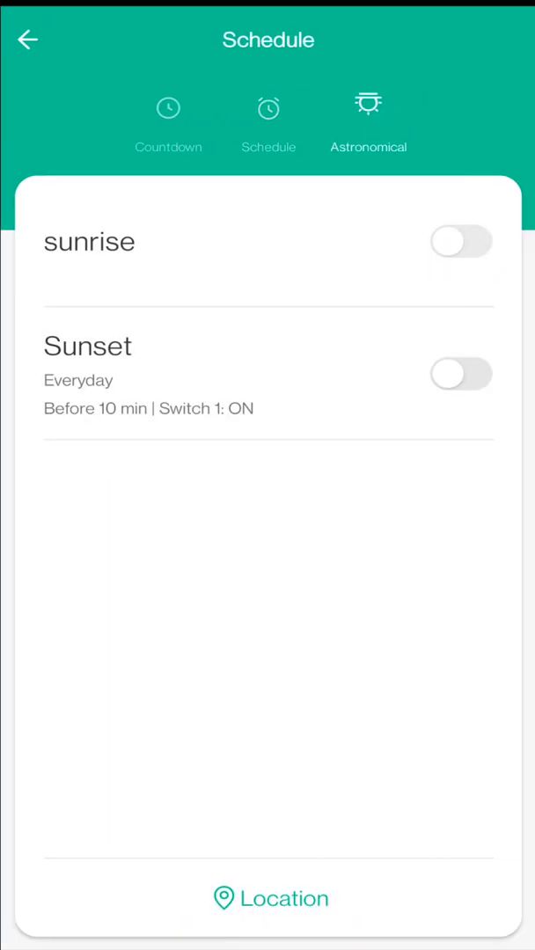